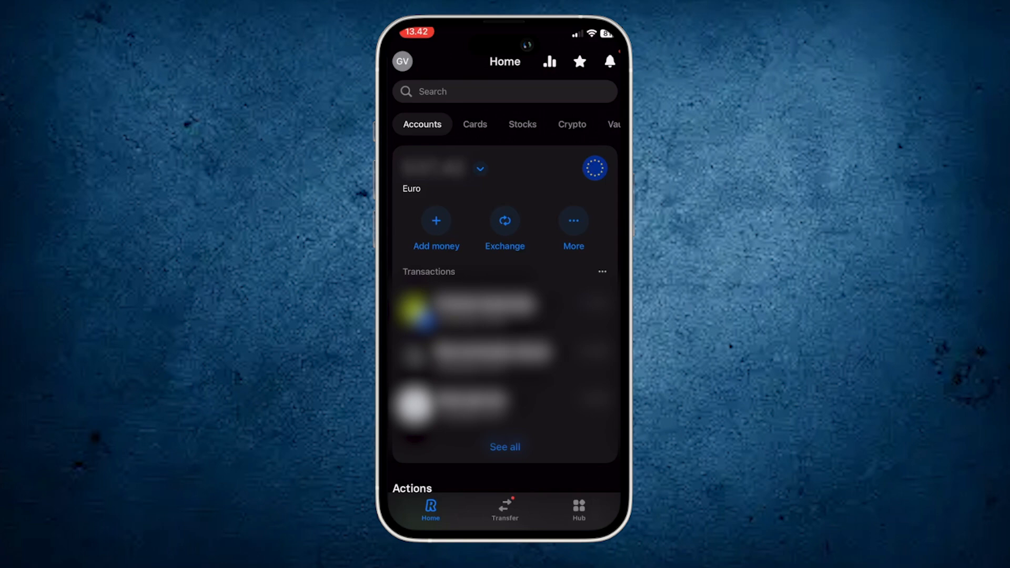
# Open Add money for the Euro account, showing a 65 € top-up via Apple Pay
pyautogui.click(436, 226)
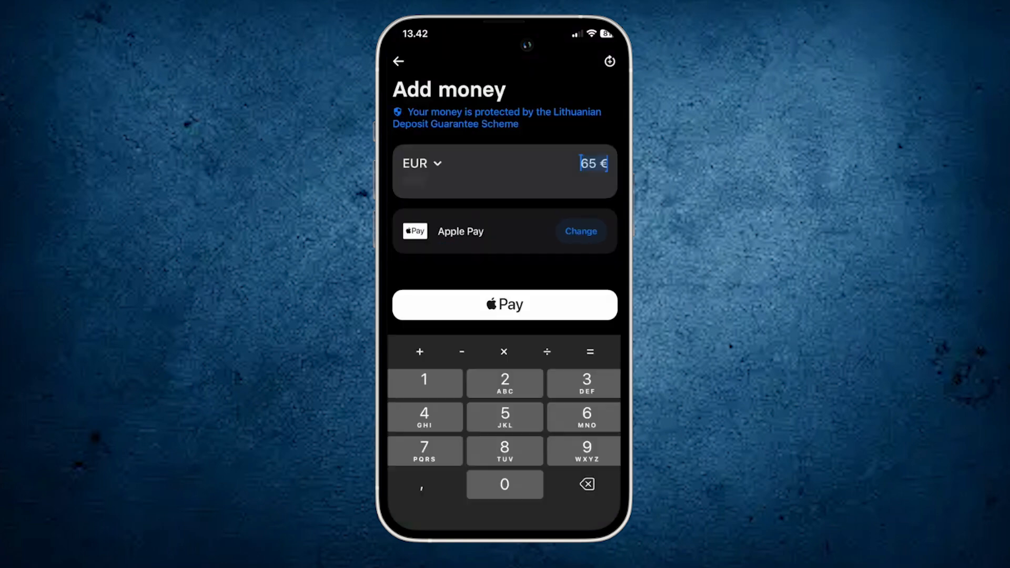